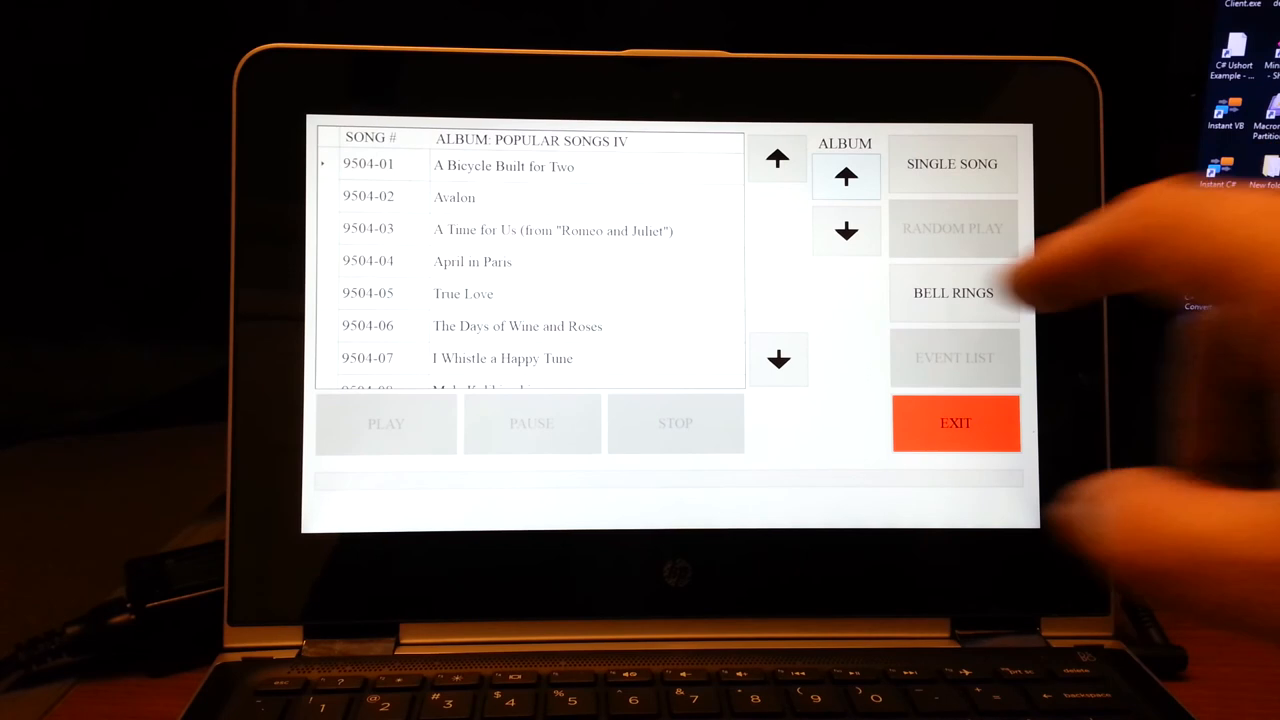
Step: Play O' Come, O' Come Emmanuel from the Christmas Hymns album, then go to Random Play
click(846, 176)
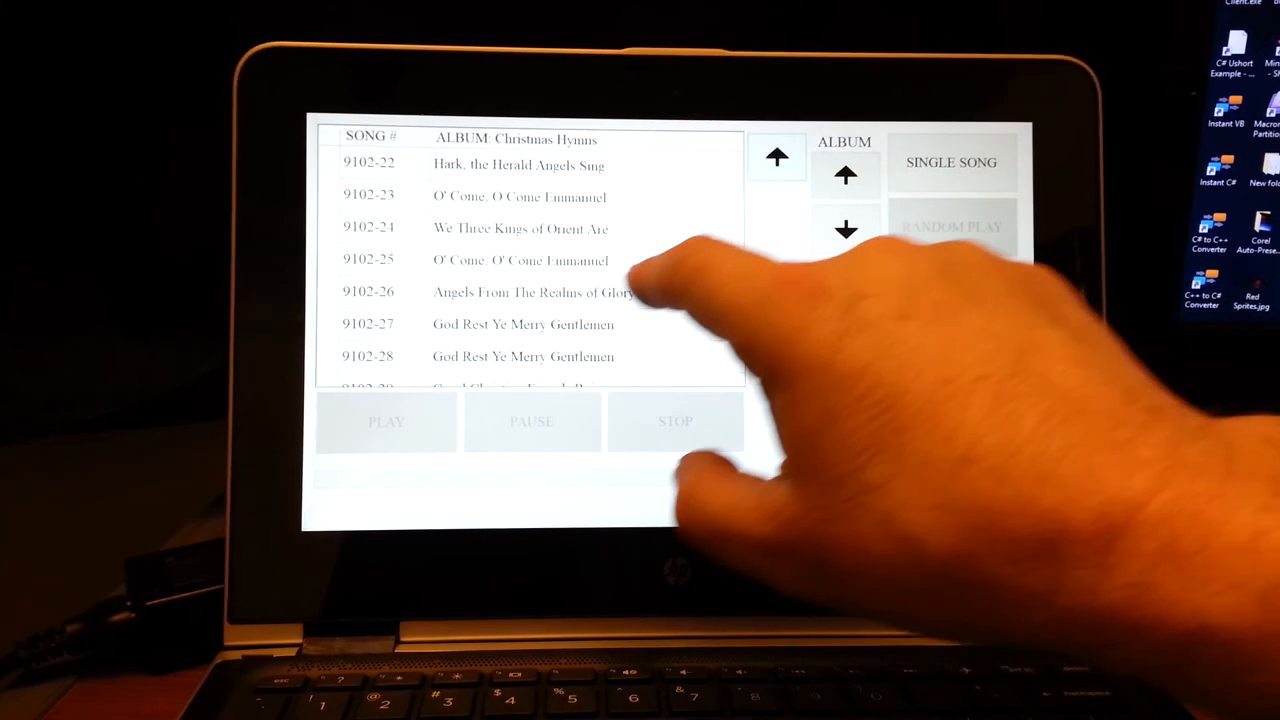
click(520, 260)
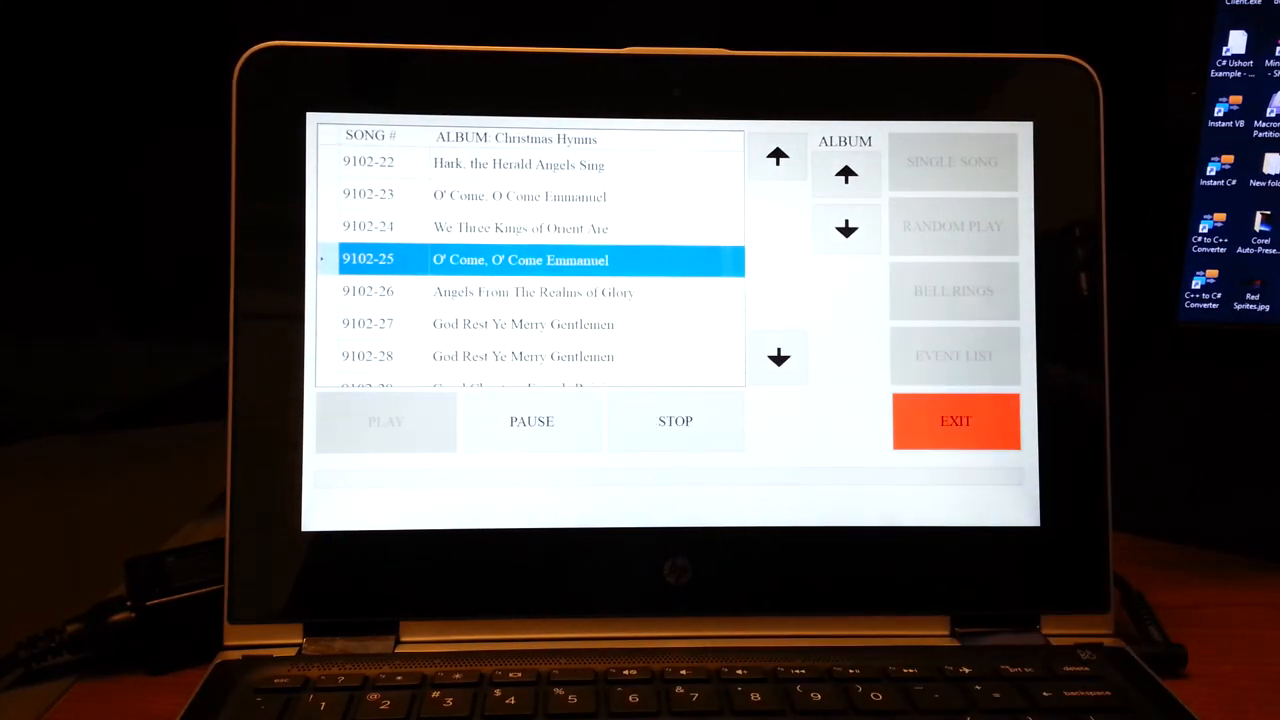
click(384, 420)
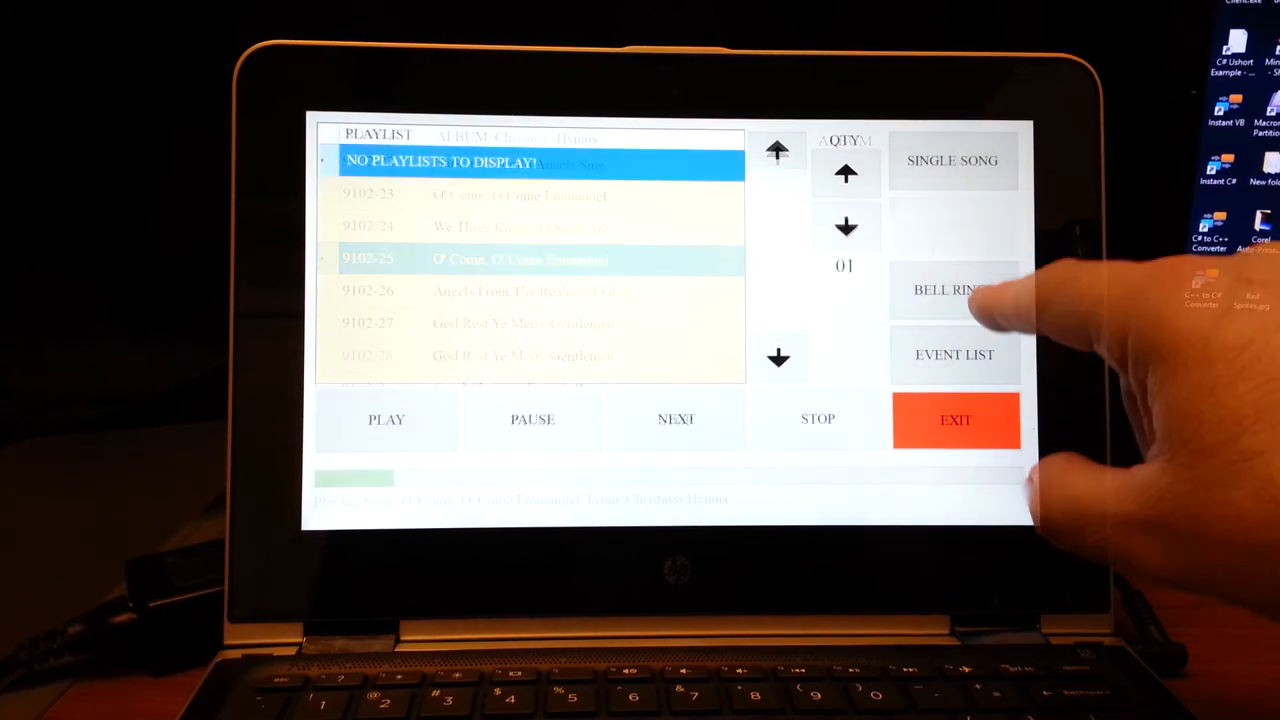
Step: Play the Angelus bell ring, stop it, and exit to the main clock screen
click(952, 290)
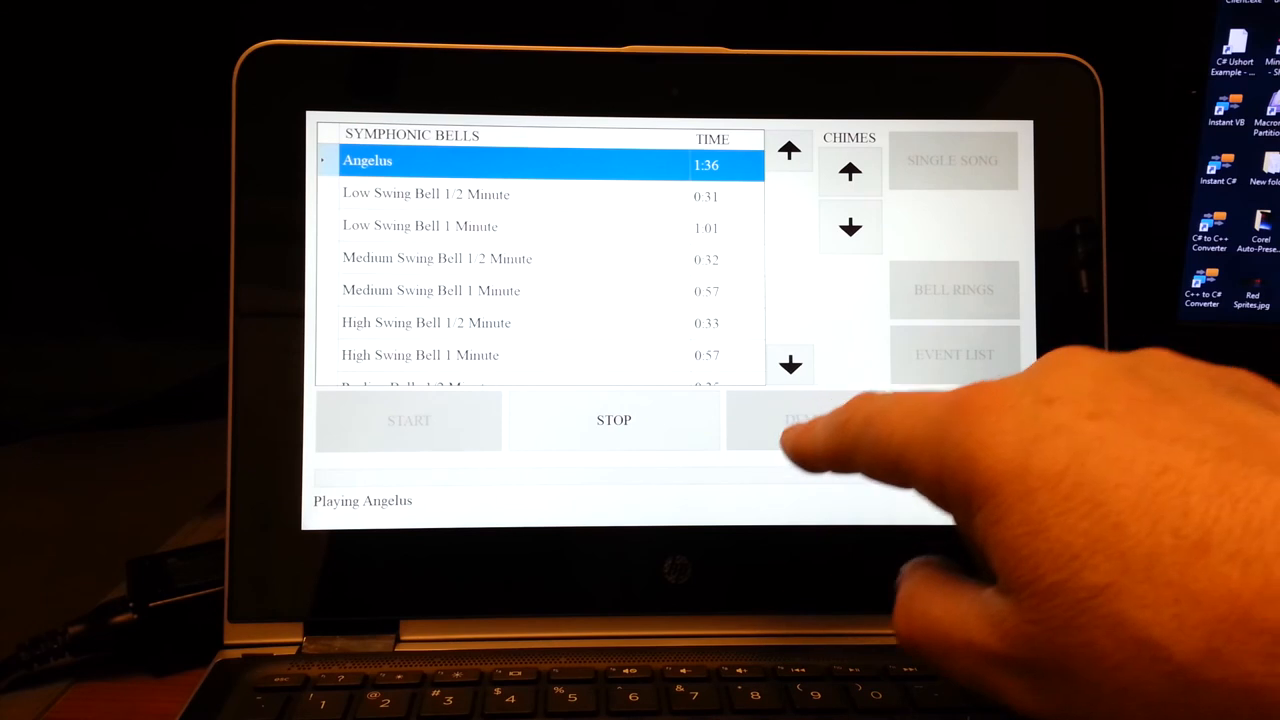
click(612, 420)
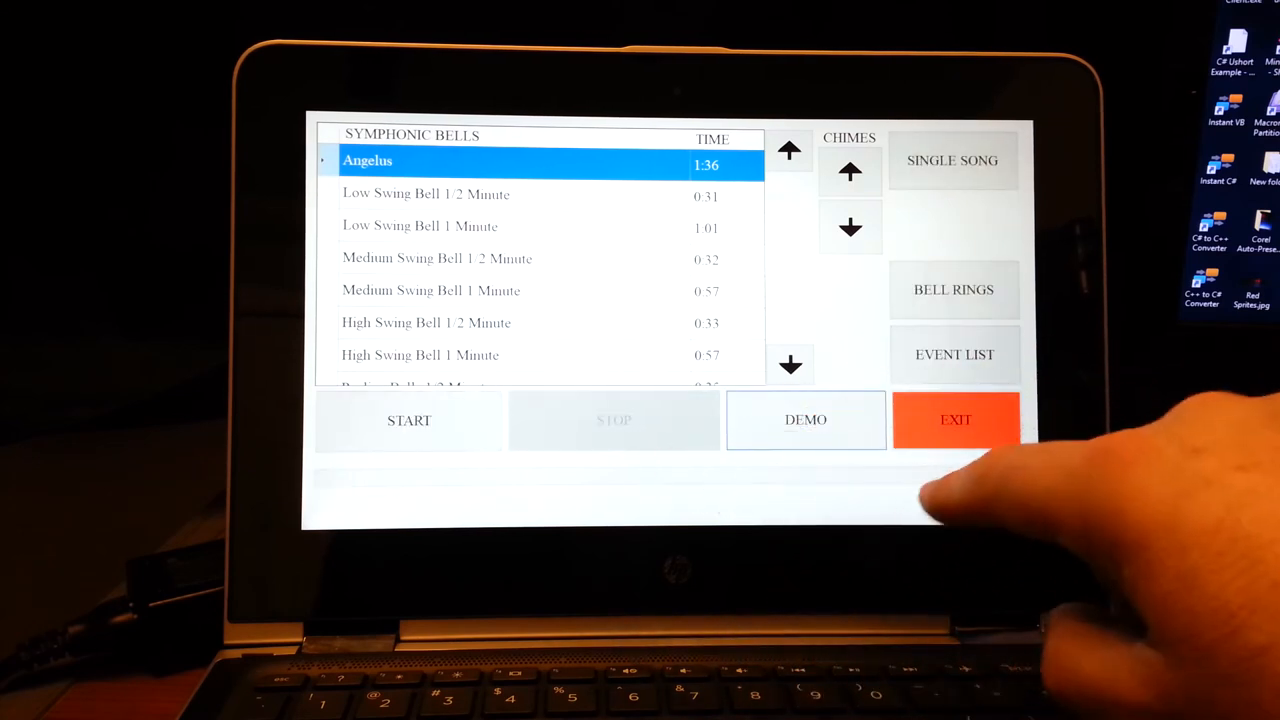
click(956, 420)
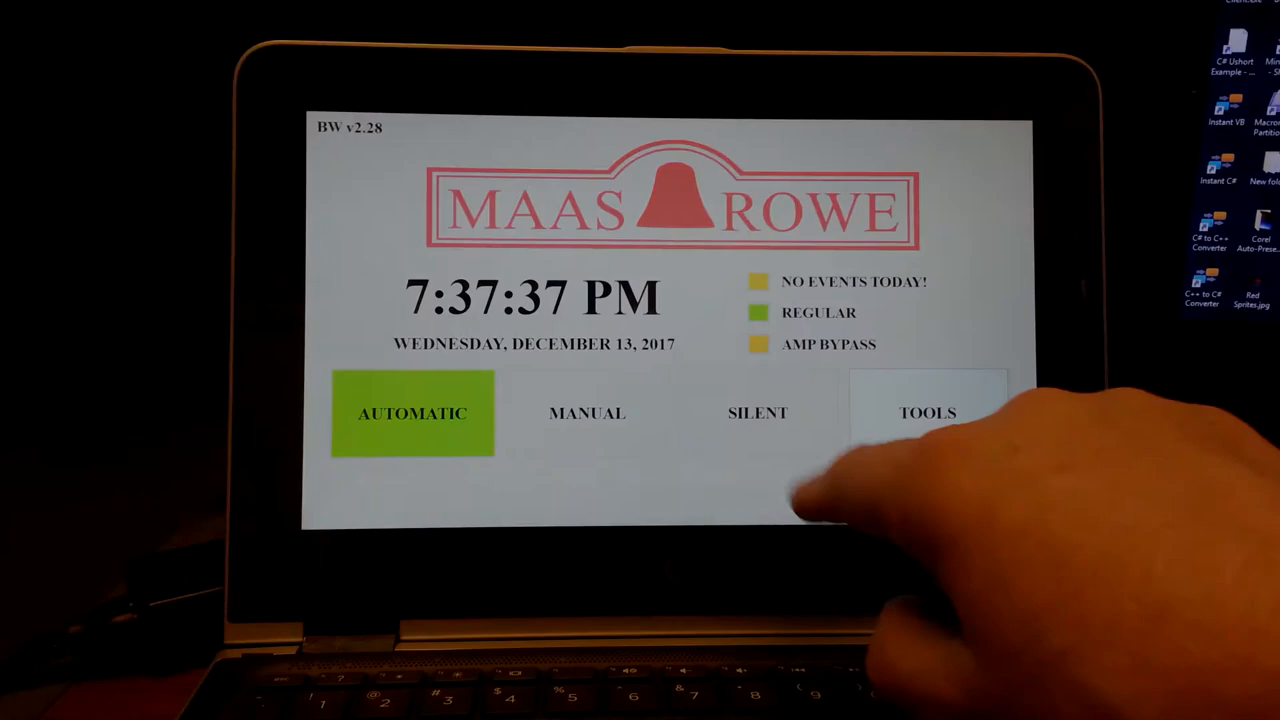
Step: Go to Tools > Schedules to show the Open Schedule chooser listing Regular
click(756, 412)
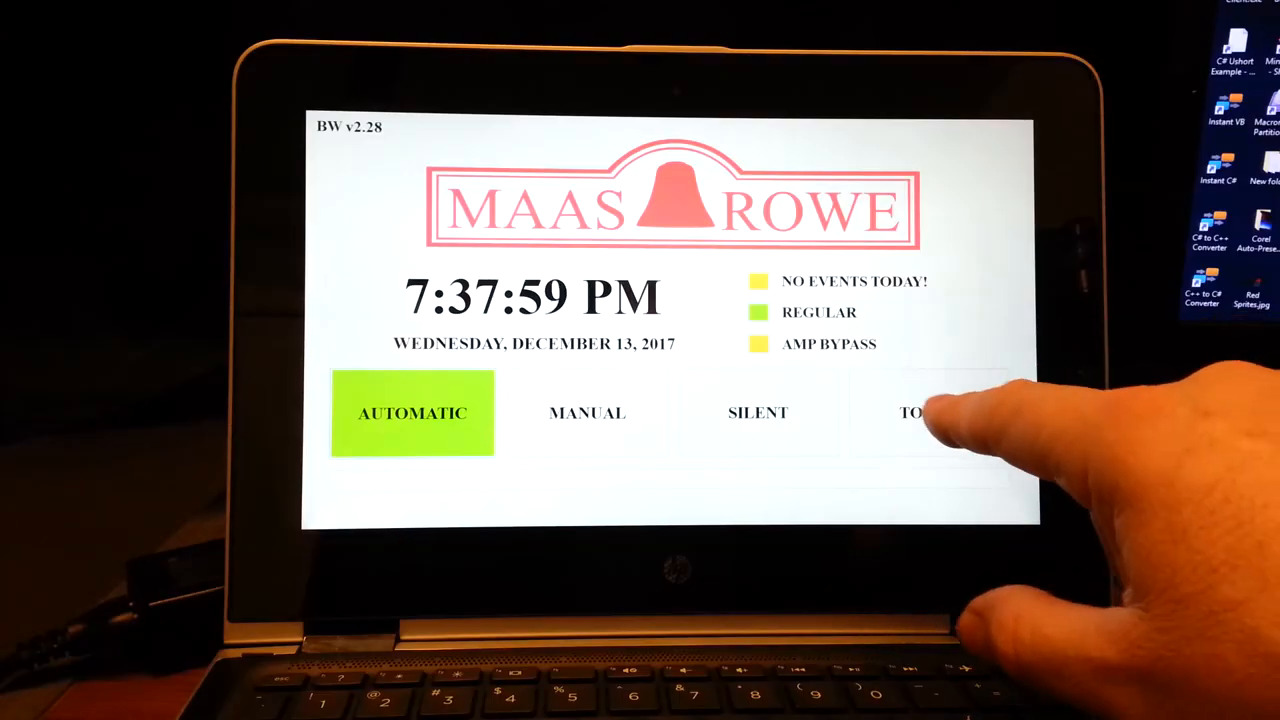
click(920, 414)
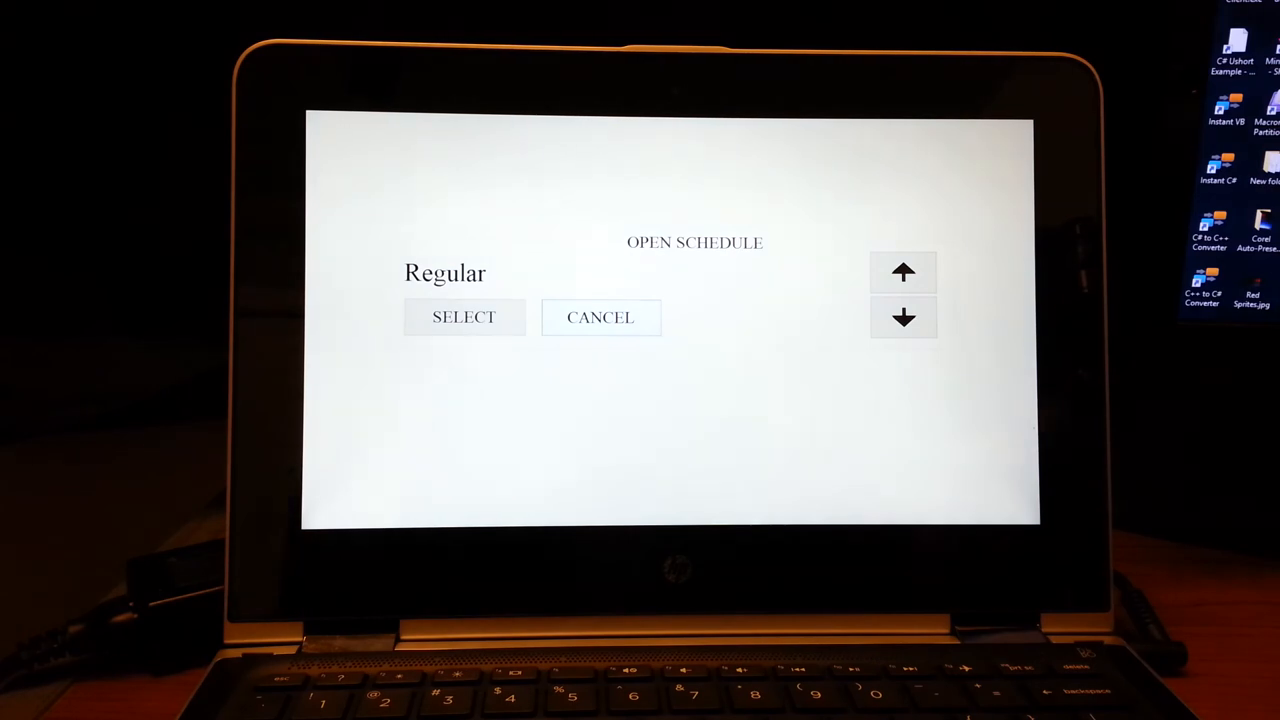
Step: Open the selected schedule and view its Community Holidays page before returning home
click(464, 316)
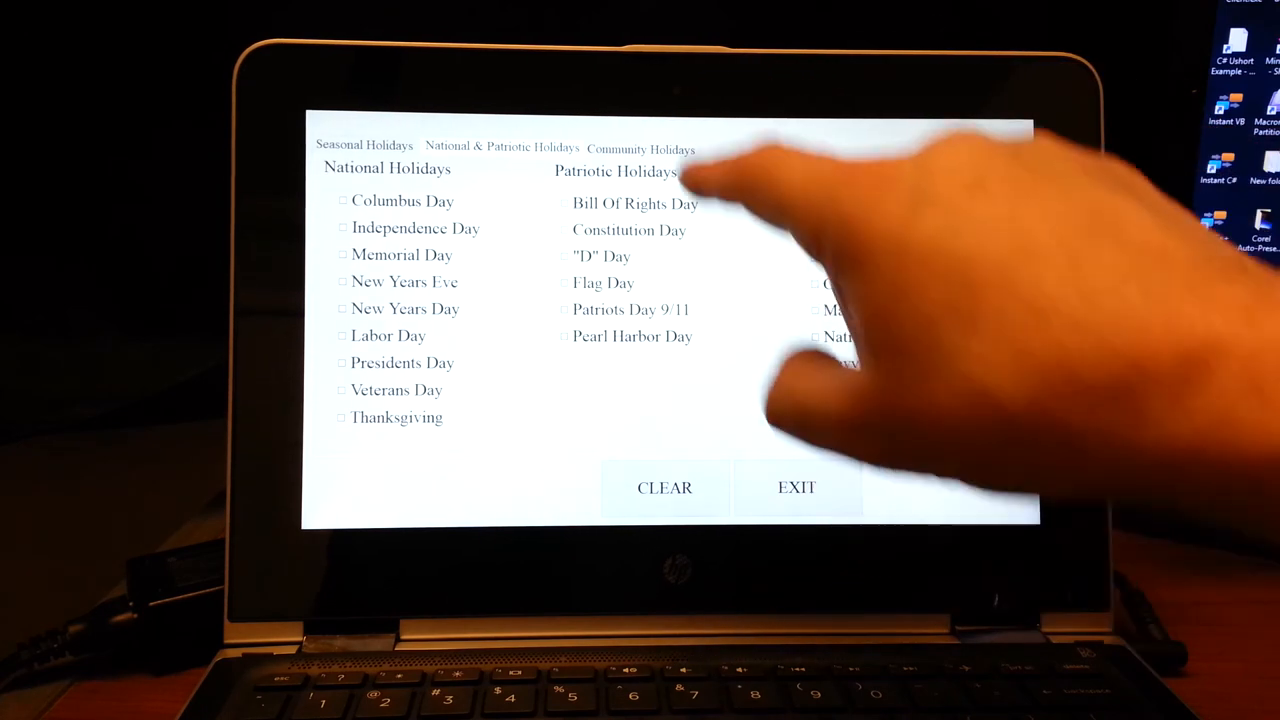
click(640, 148)
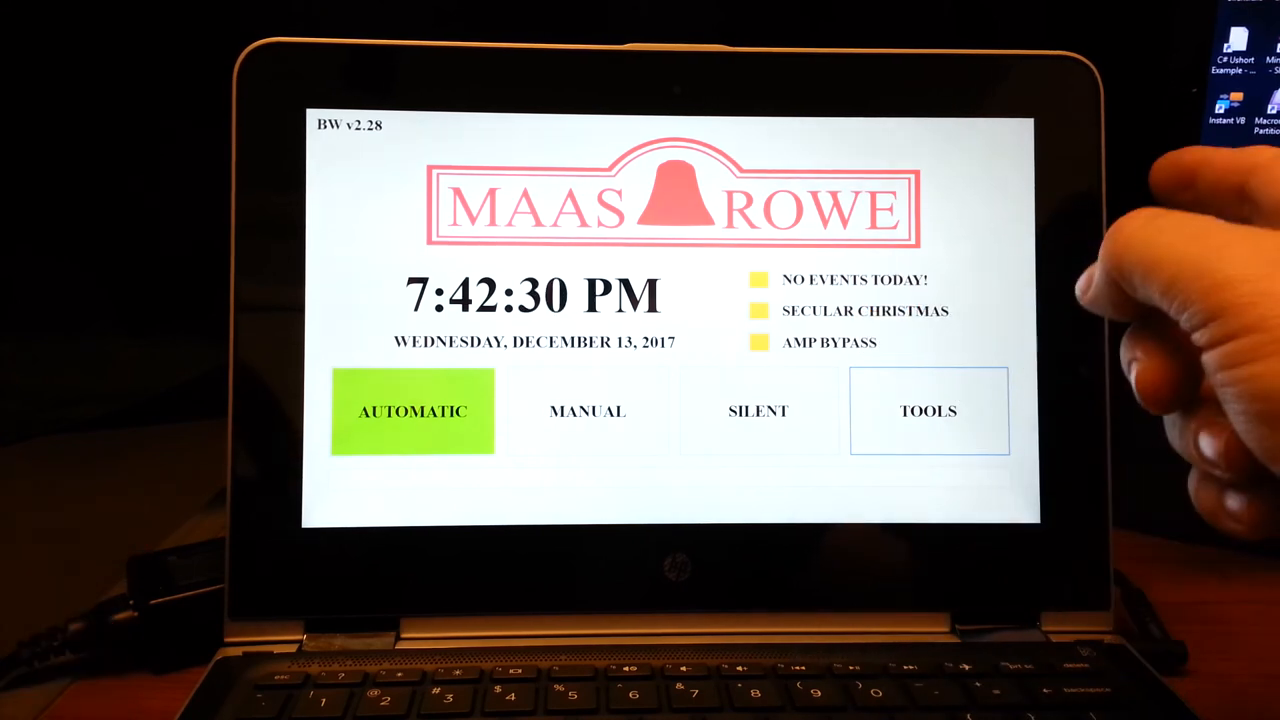
Step: Create a new playlist named Random Wedding via Tools > Playlists, then bring up its album picker
click(928, 412)
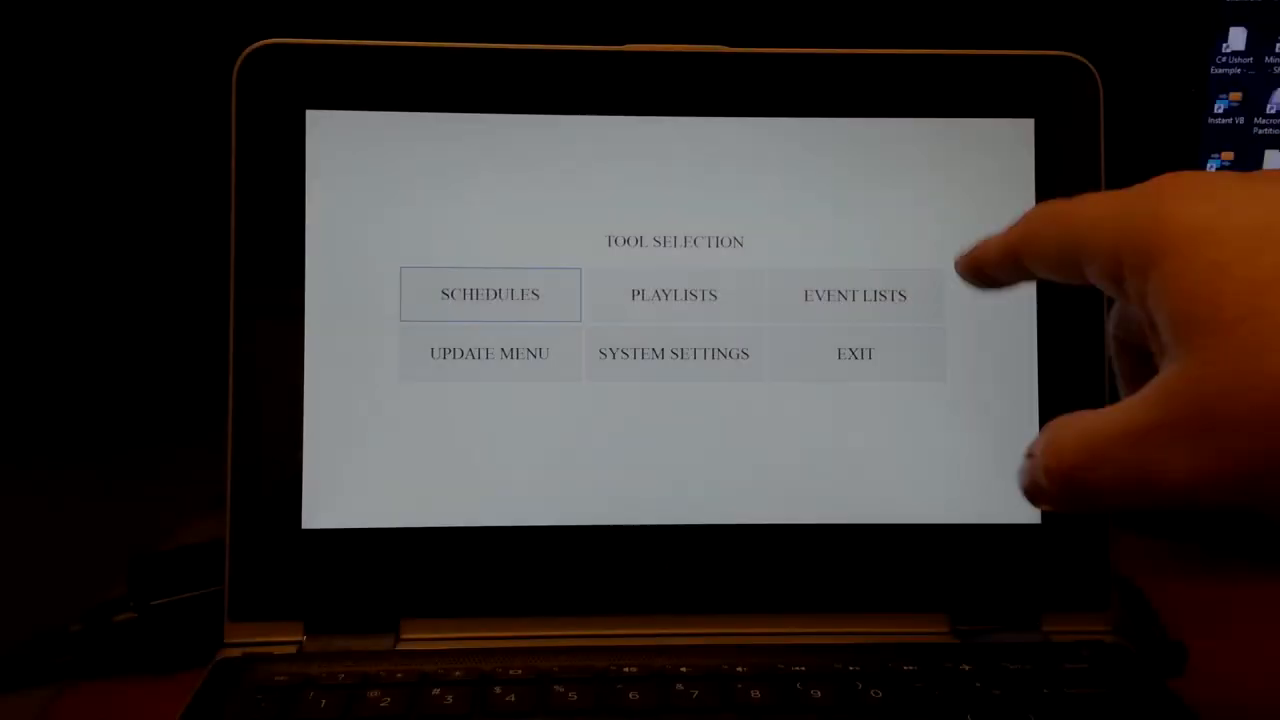
click(672, 294)
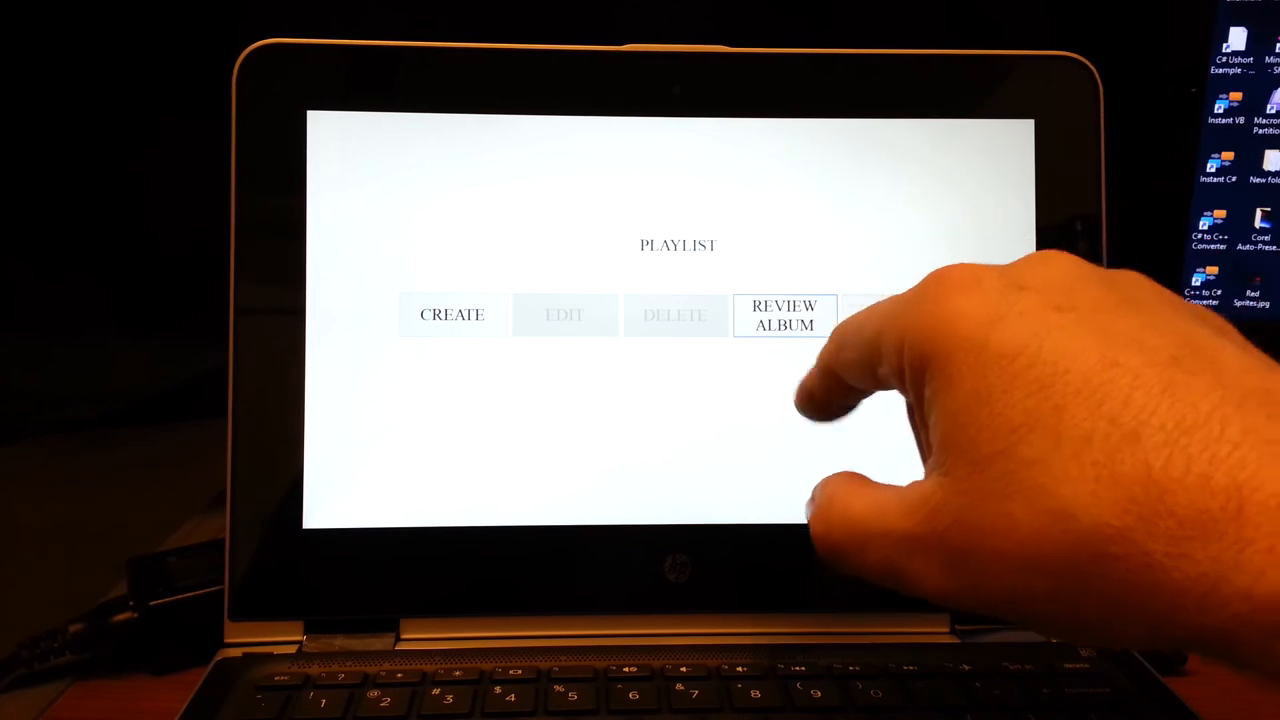
click(784, 312)
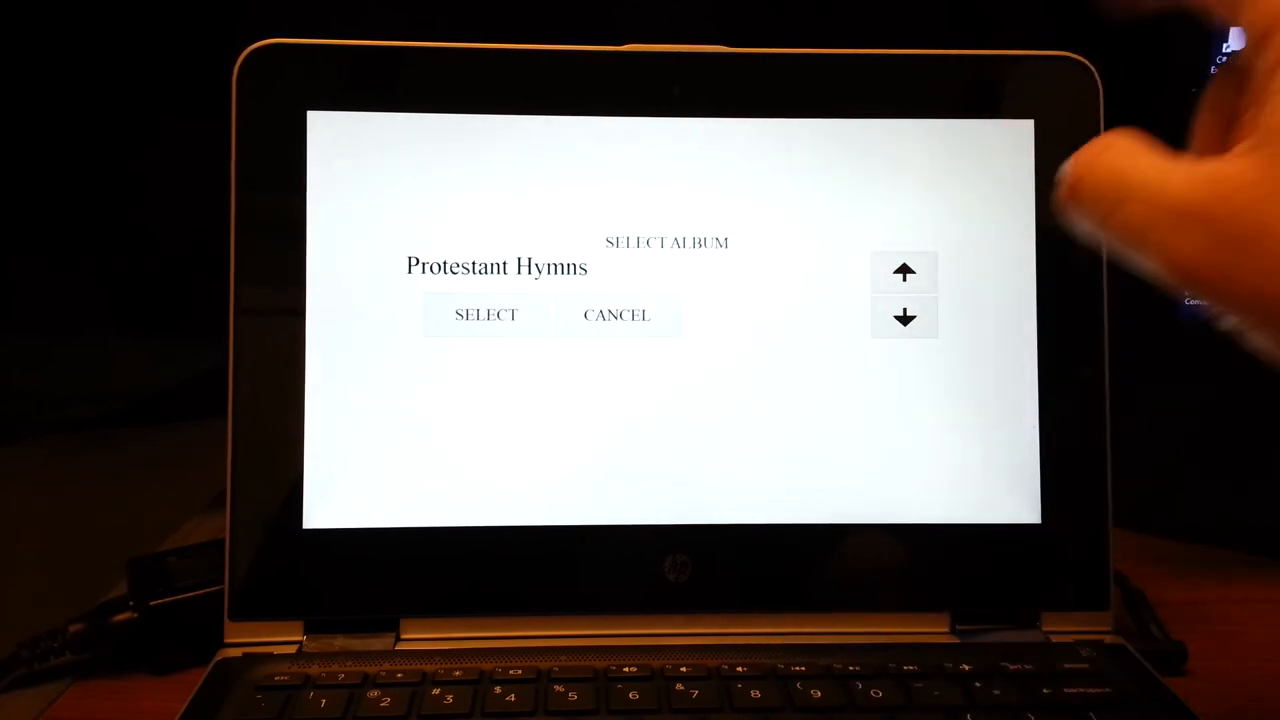
click(906, 316)
text(Random W)
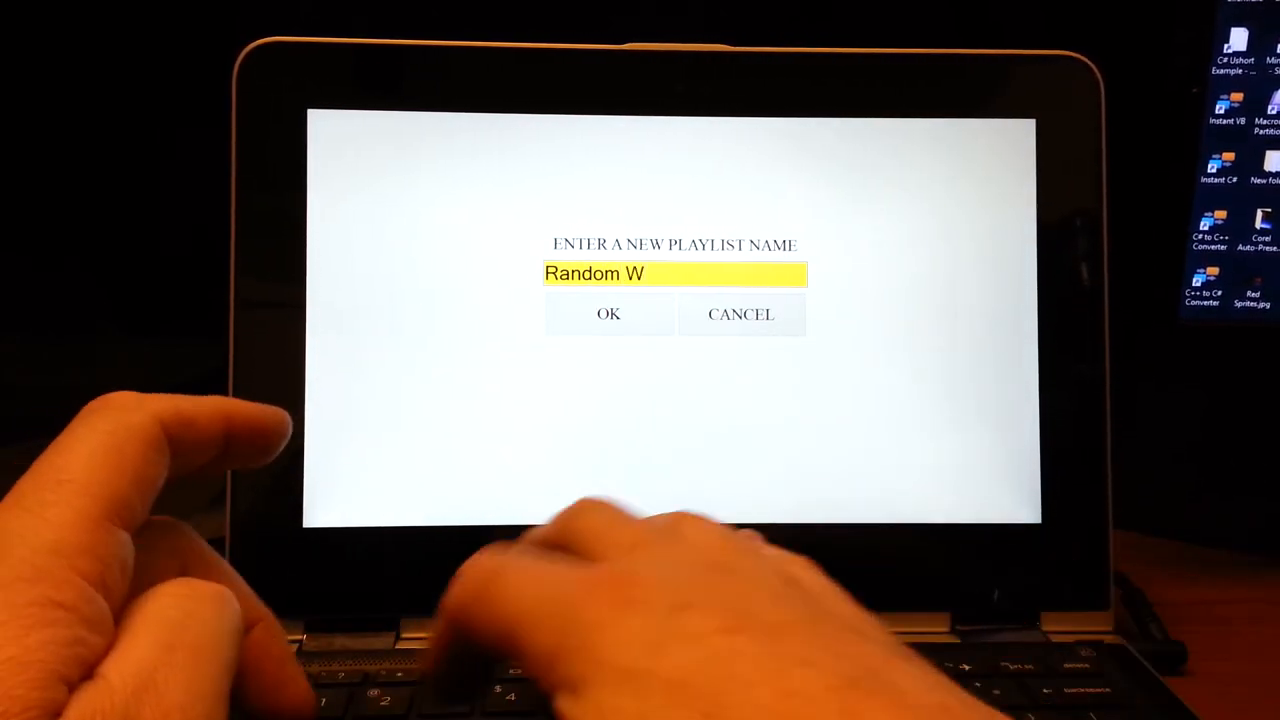
text(edding)
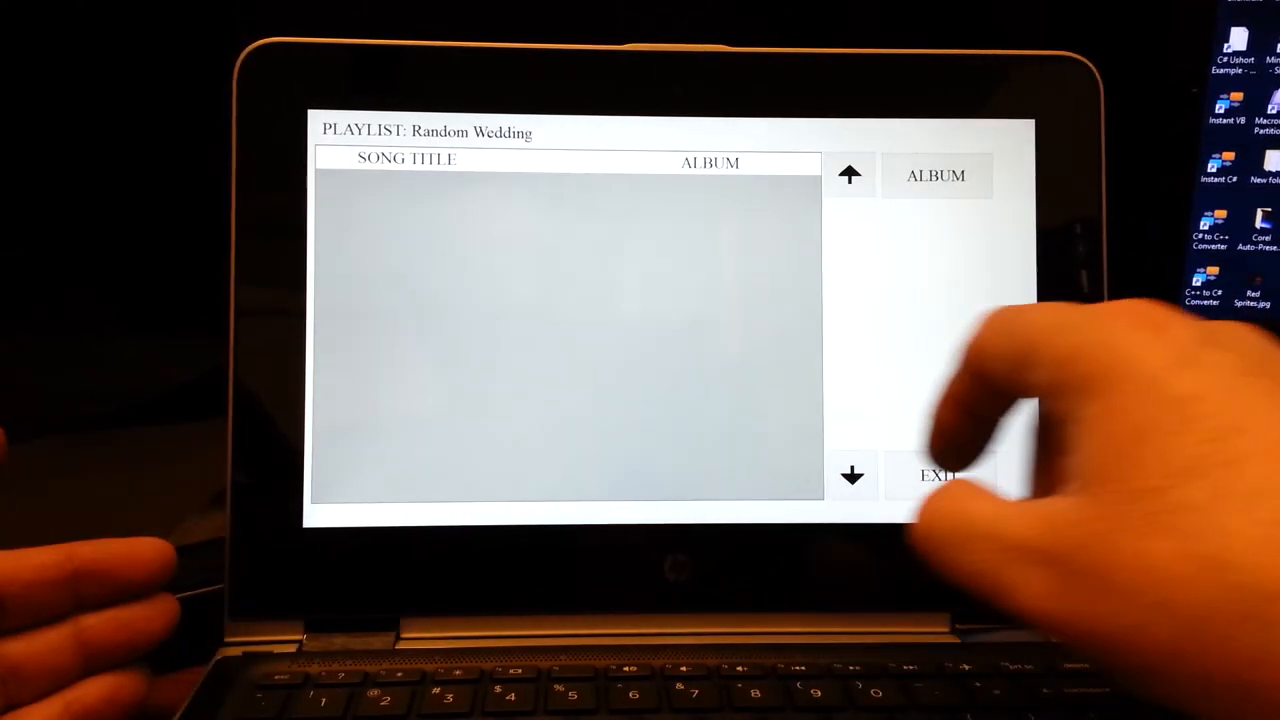
click(936, 176)
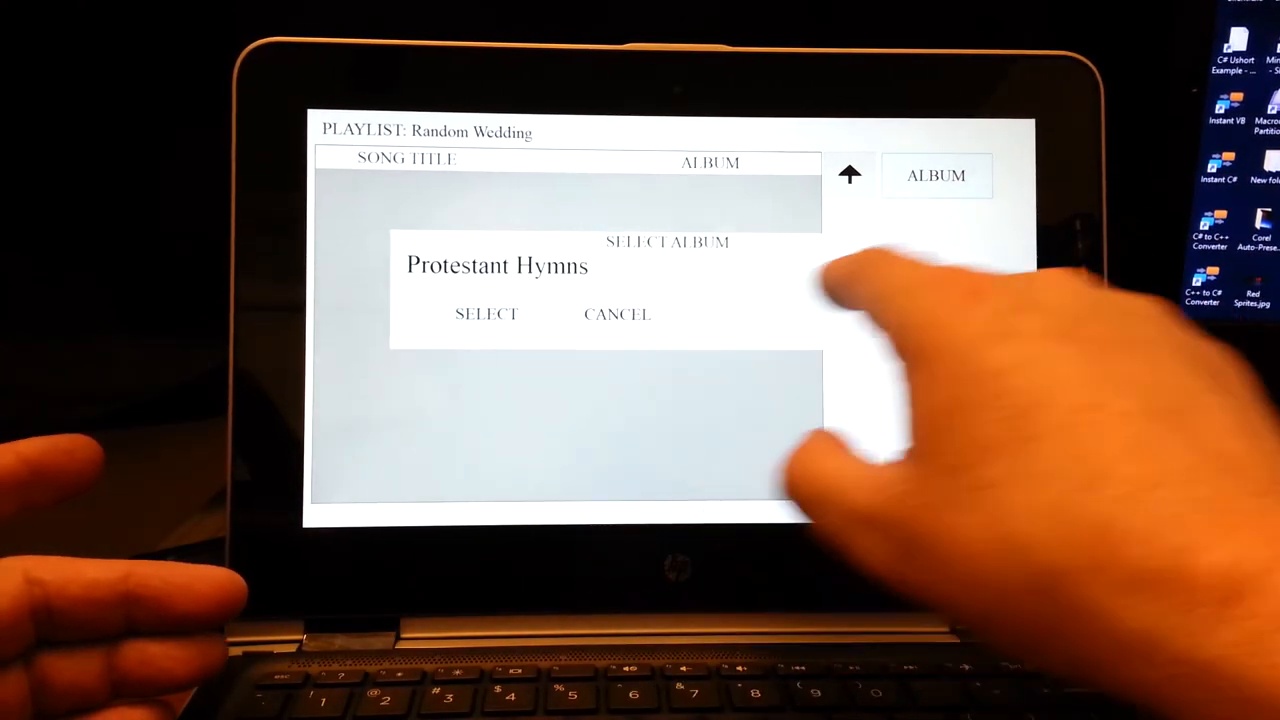